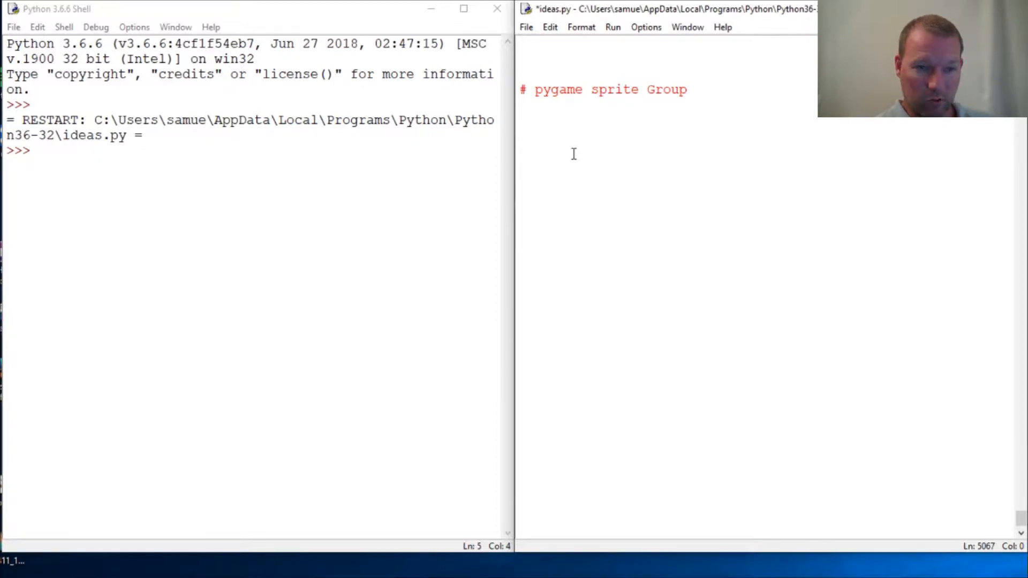
- Write sprites = pygame.sprite.Group() in ideas.py and run it, producing a NameError
left_click(519, 152)
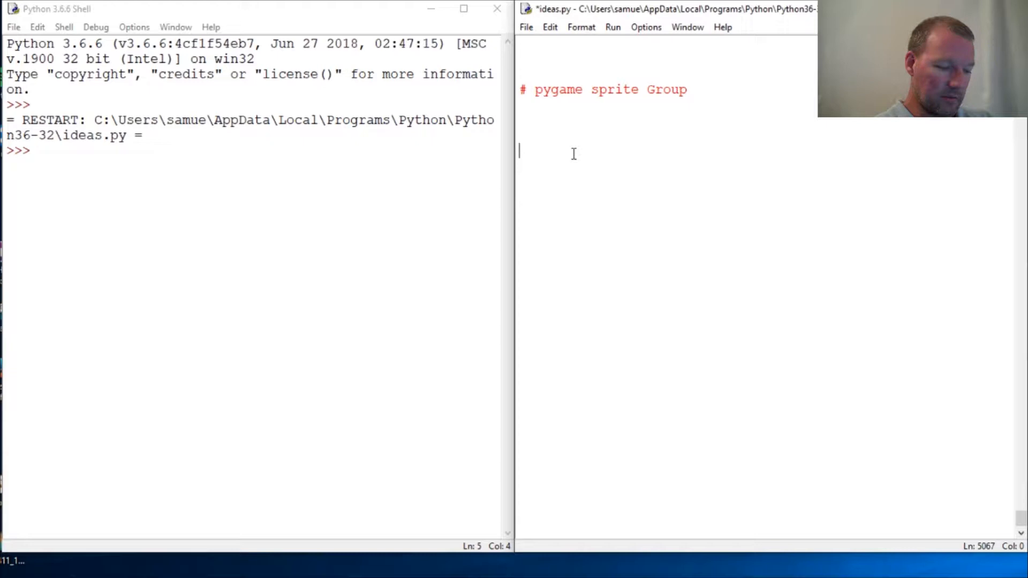
type("sprit")
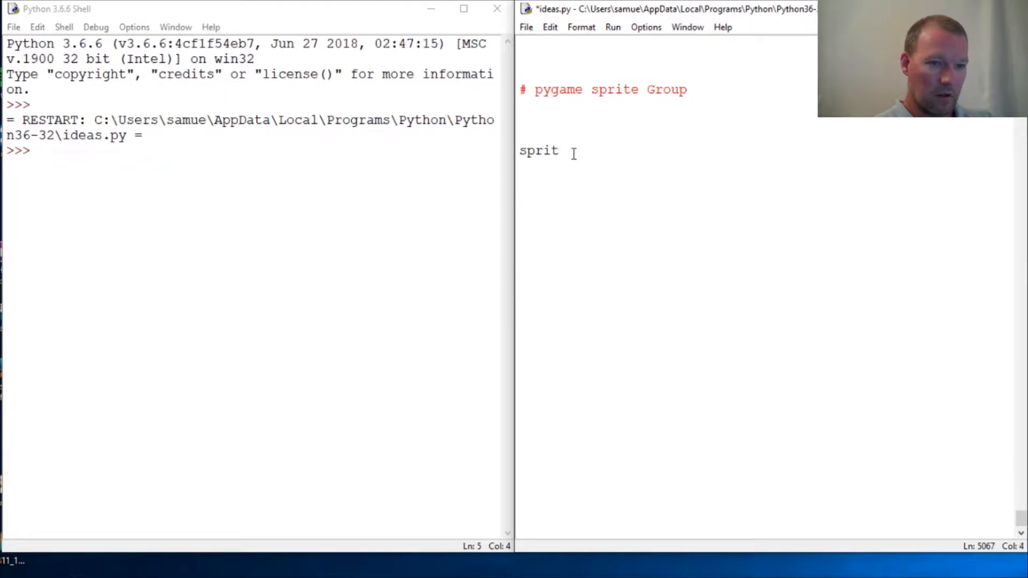
type("es =")
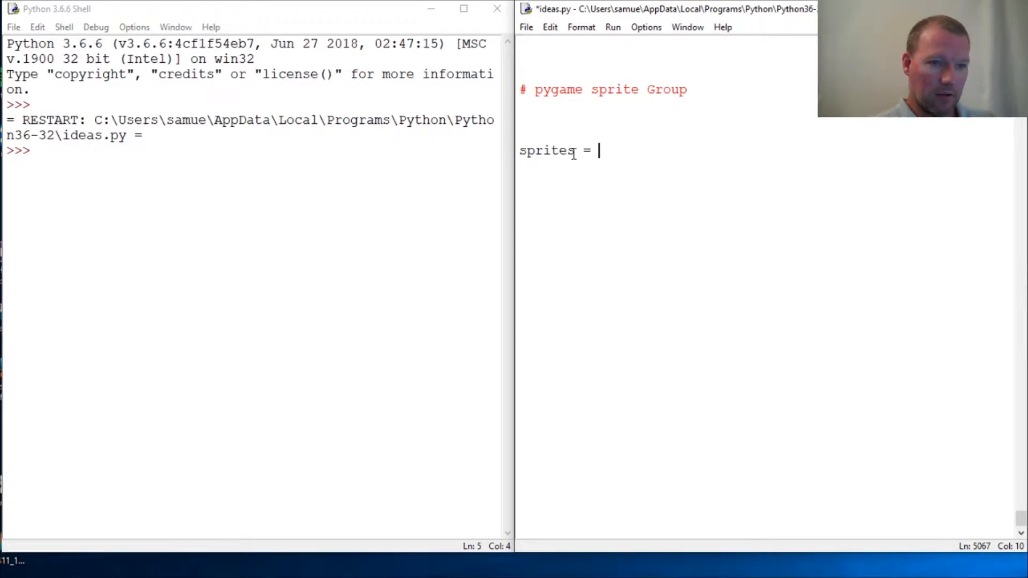
type("pygame.")
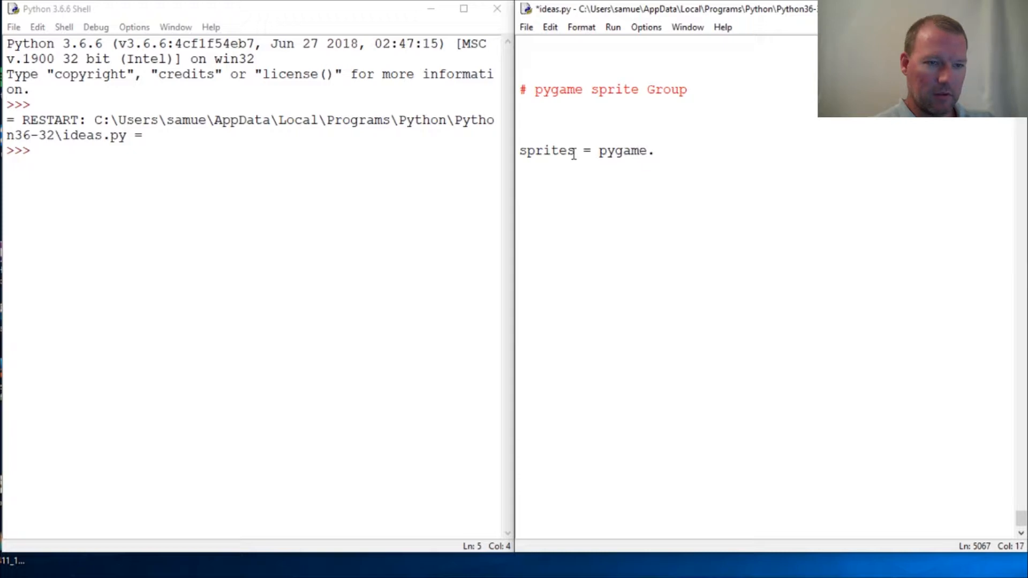
type("sprite.")
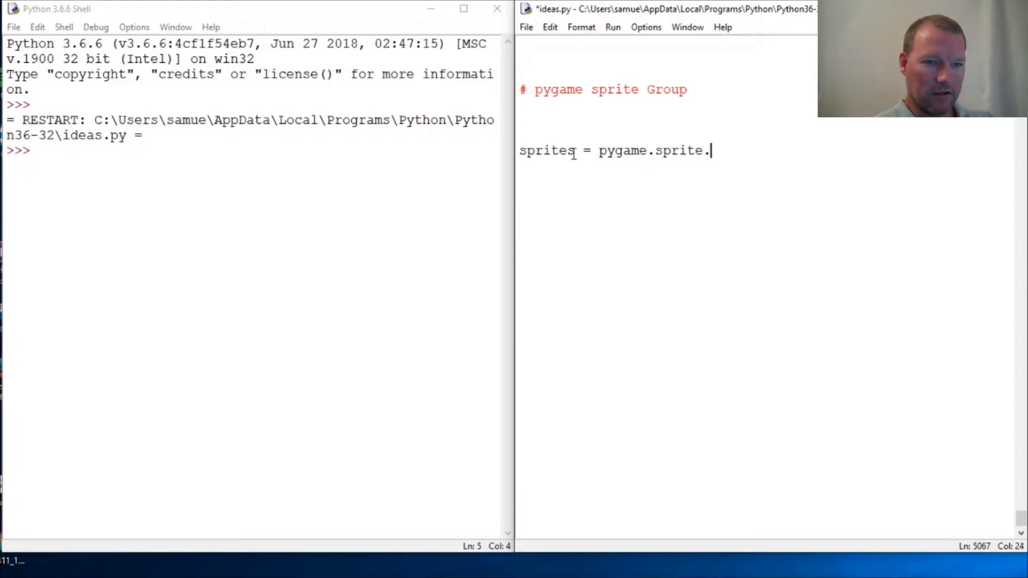
type("Group()")
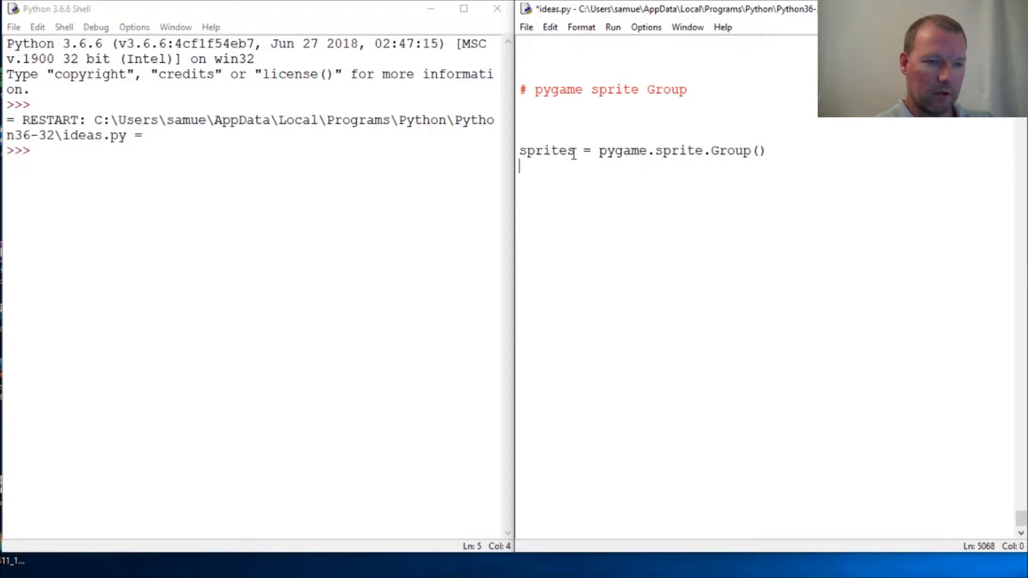
key("F5")
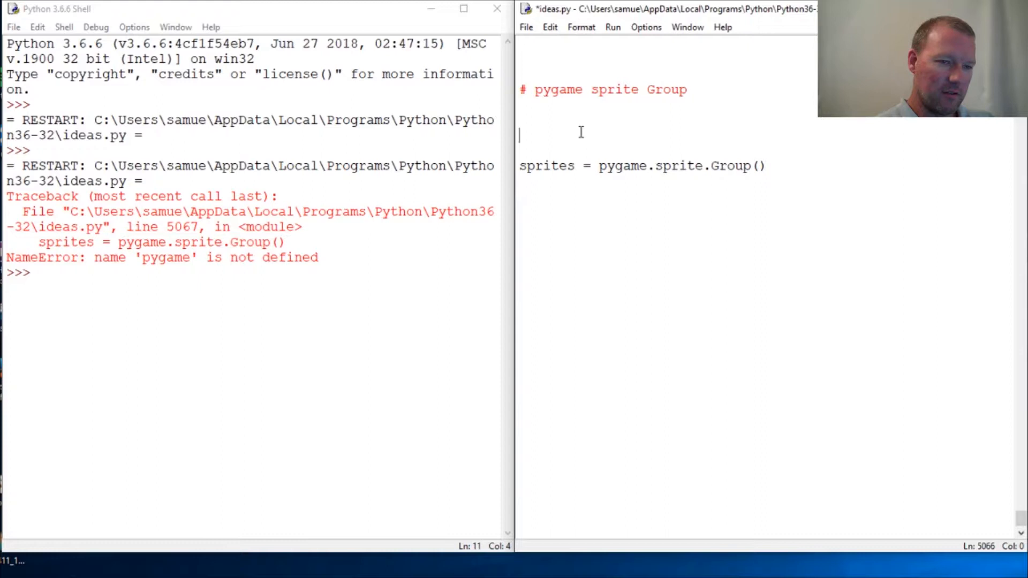
- Add import pygame, save and rerun, then inspect sprites in the shell
type("import pygaem")
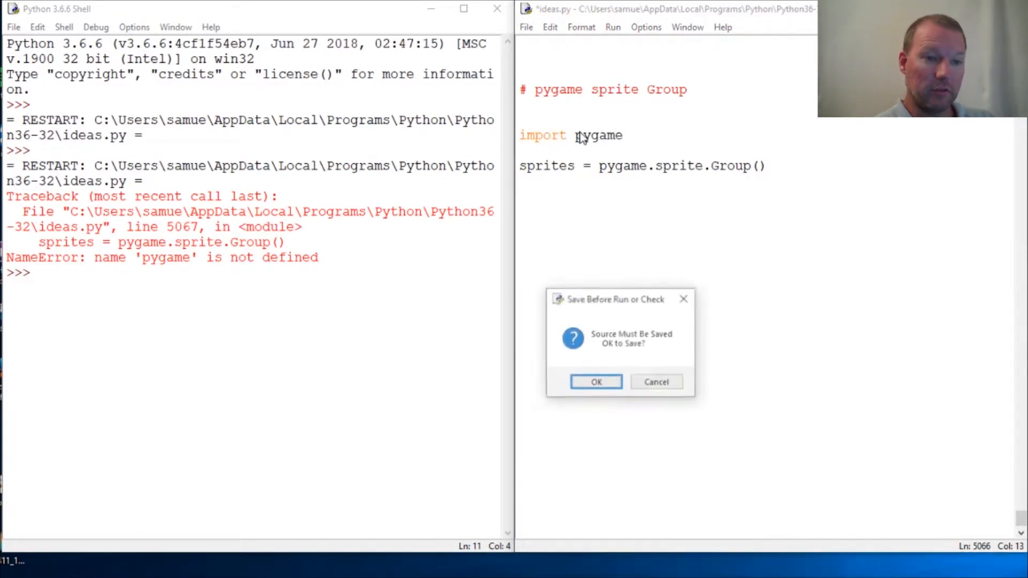
left_click(595, 381)
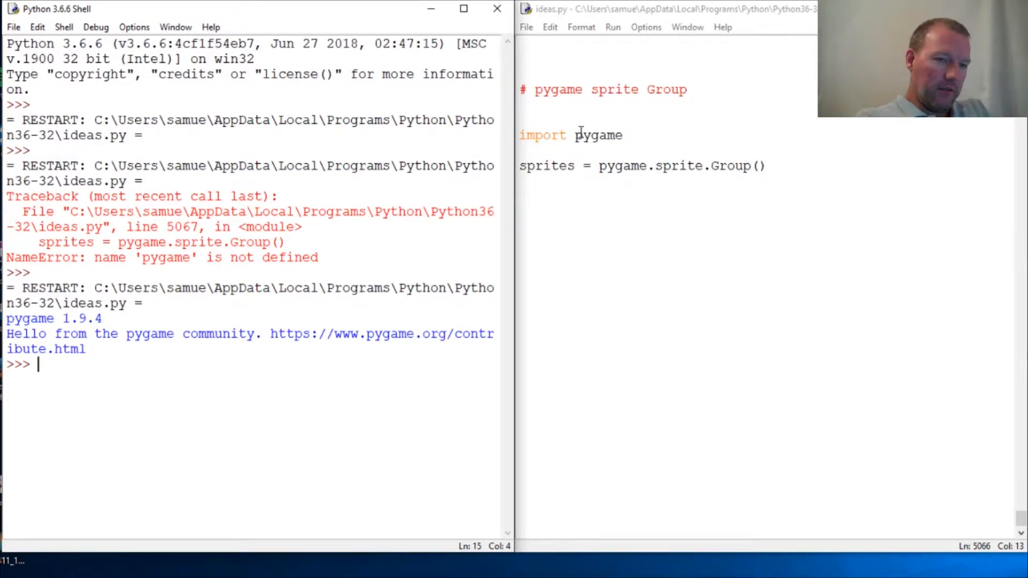
type("sprites")
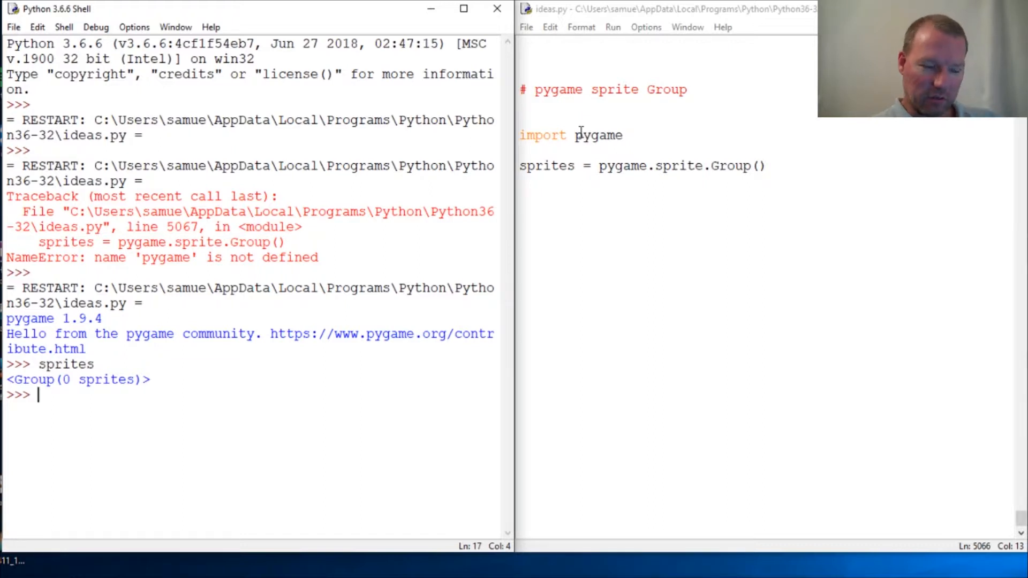
type("helPi")
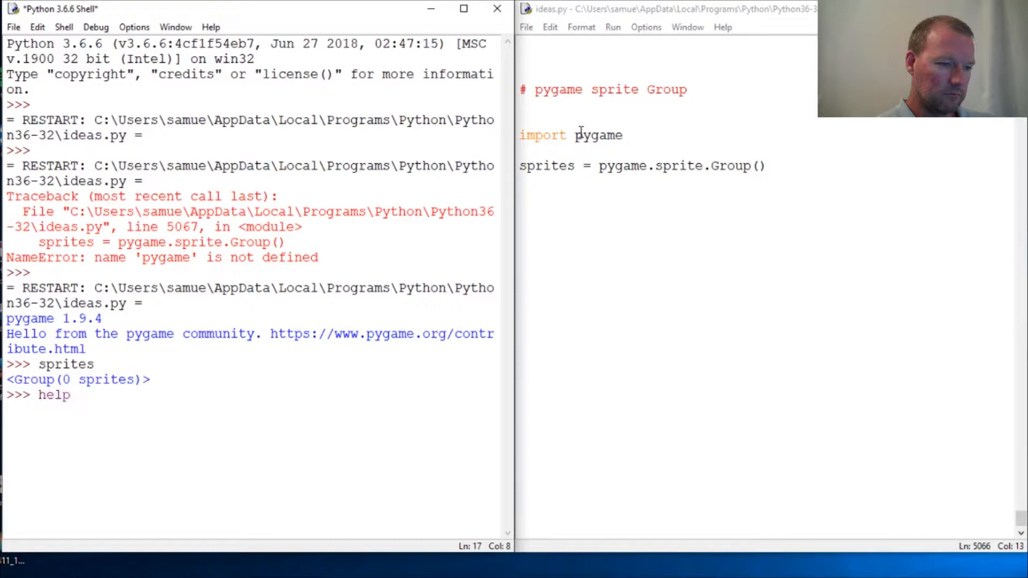
- Show help(sprites) in the shell and highlight the sprites name in ideas.py
type("(sprites")
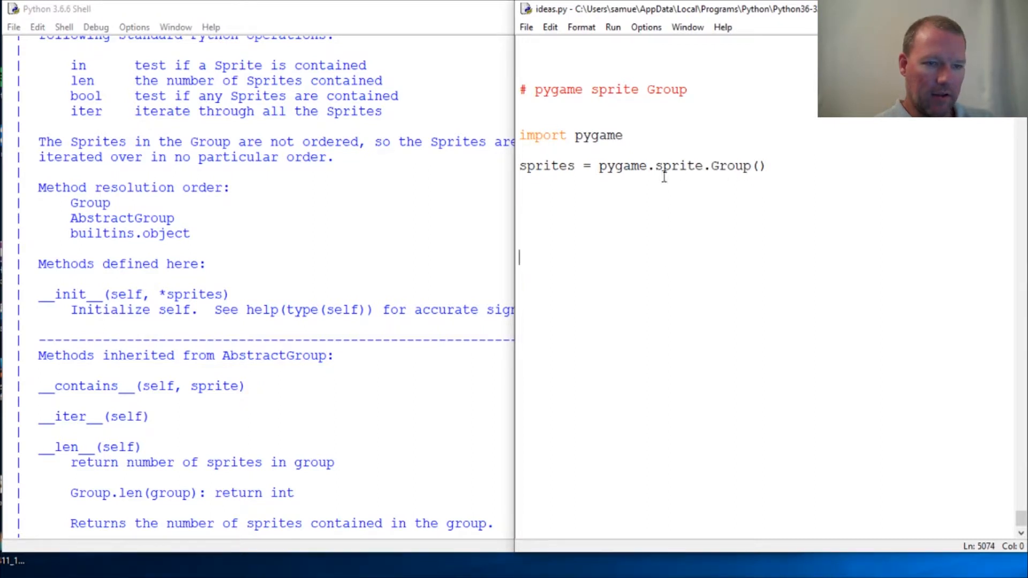
double_click(547, 165)
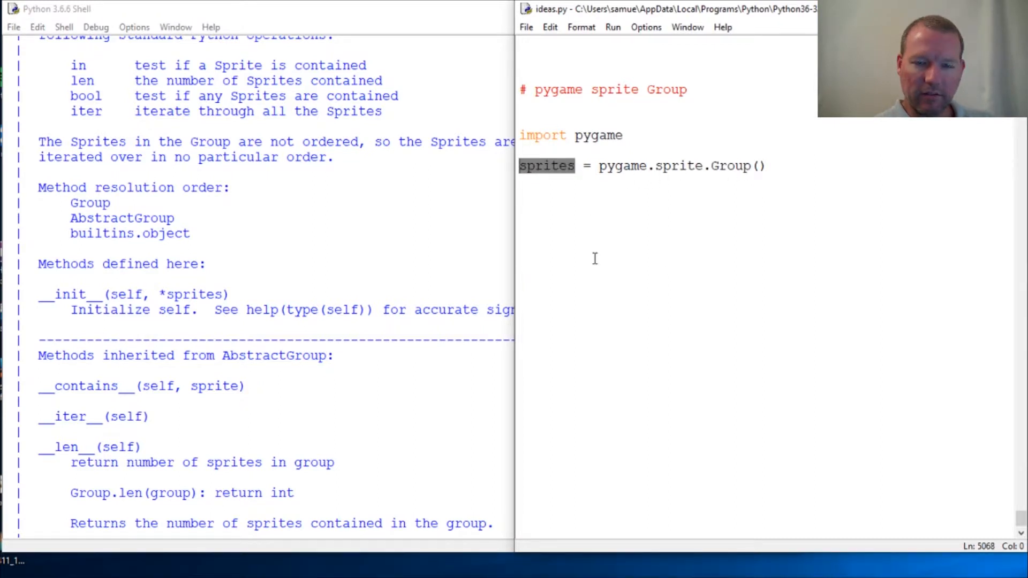
mouse_move(406, 278)
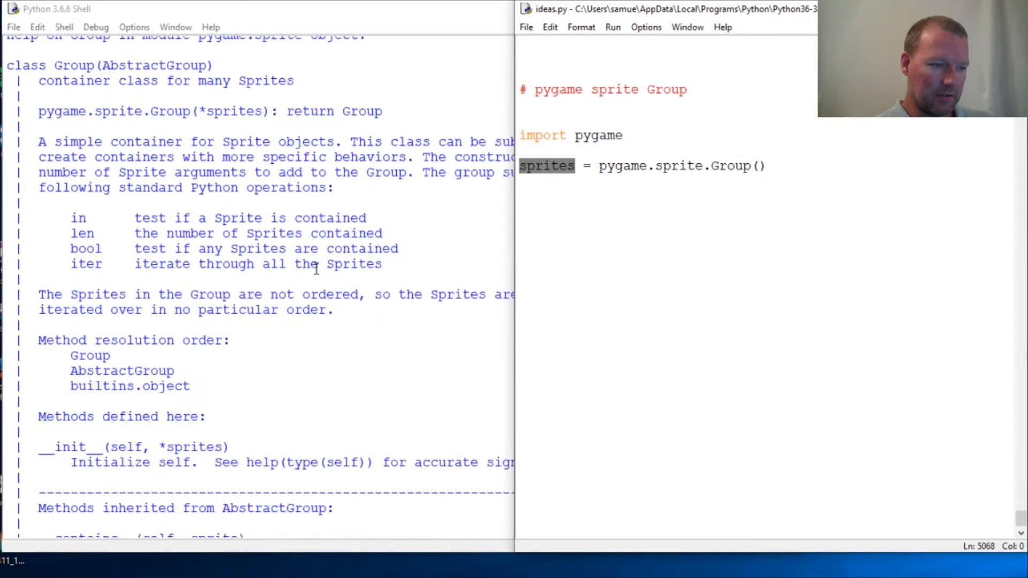
scroll("down", 3)
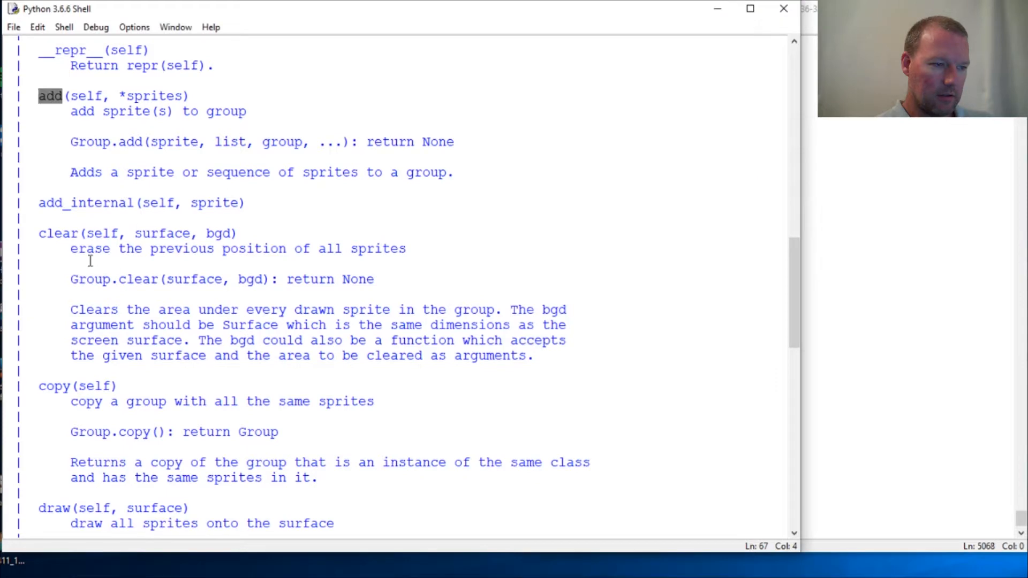
scroll("down", 3)
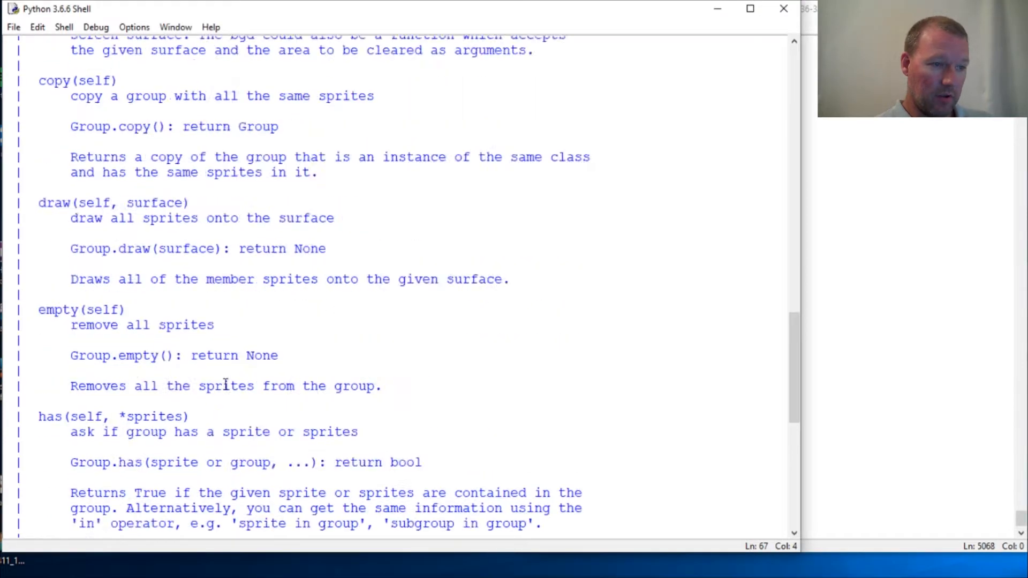
scroll("up", 3)
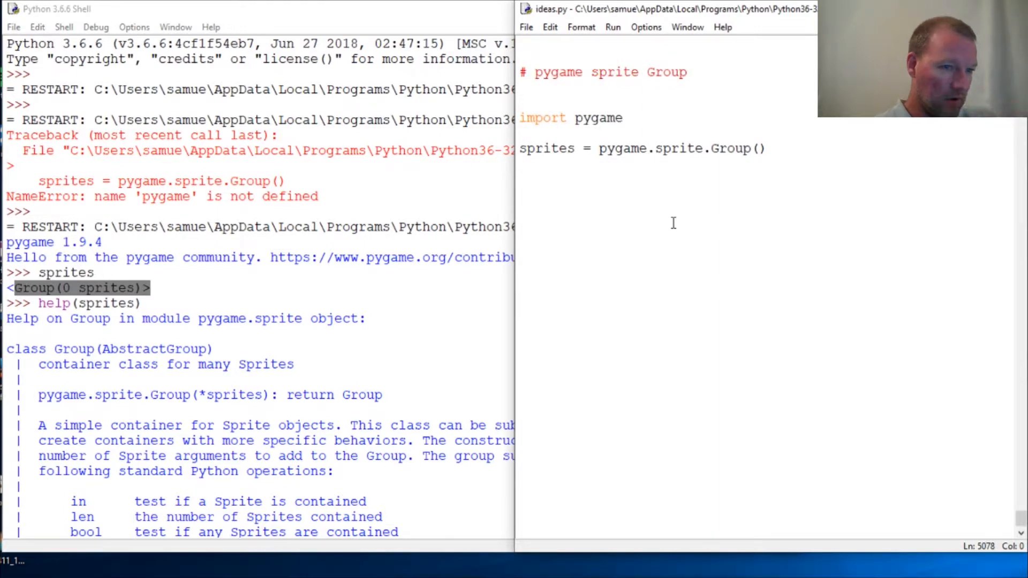
- Return to ideas.py and select the sprites = pygame.sprite.Group() line
left_click(519, 301)
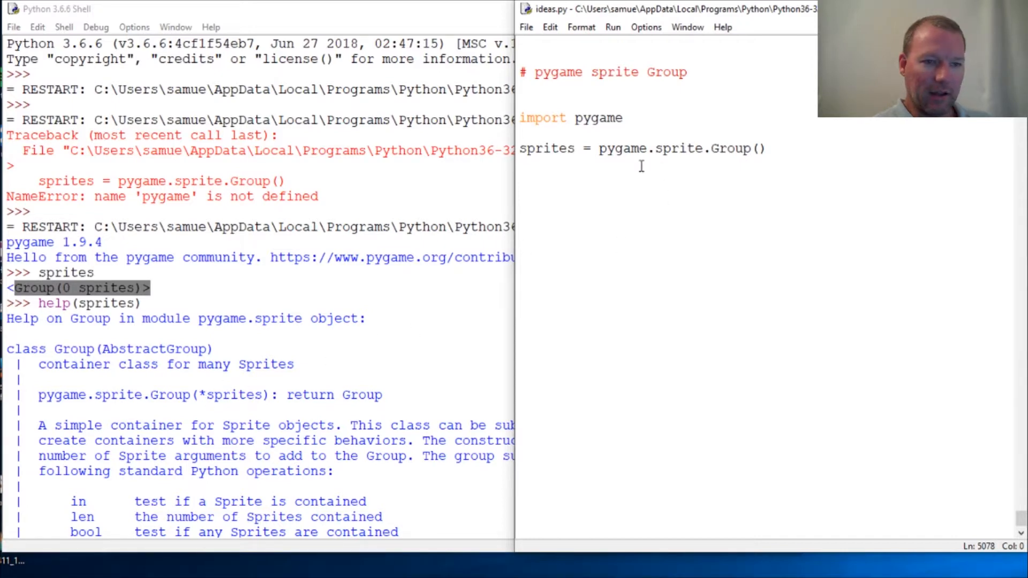
left_click_drag(598, 148, 767, 149)
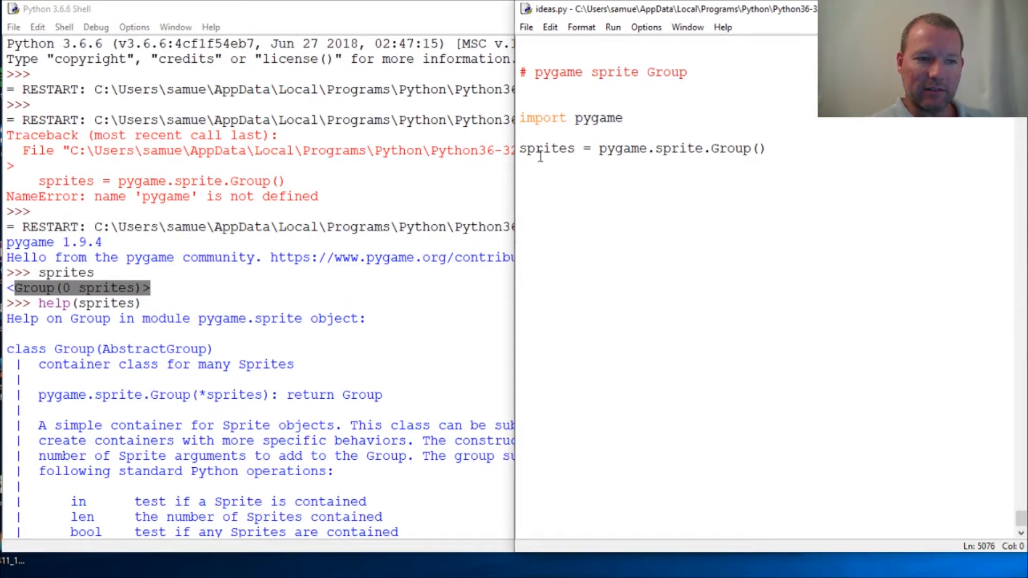
triple_click(642, 149)
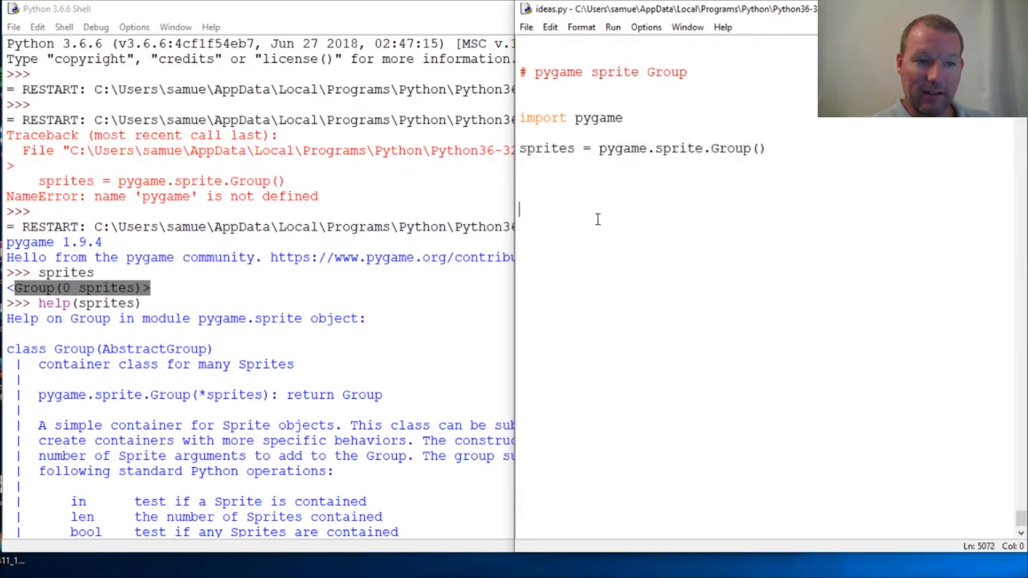
mouse_move(626, 176)
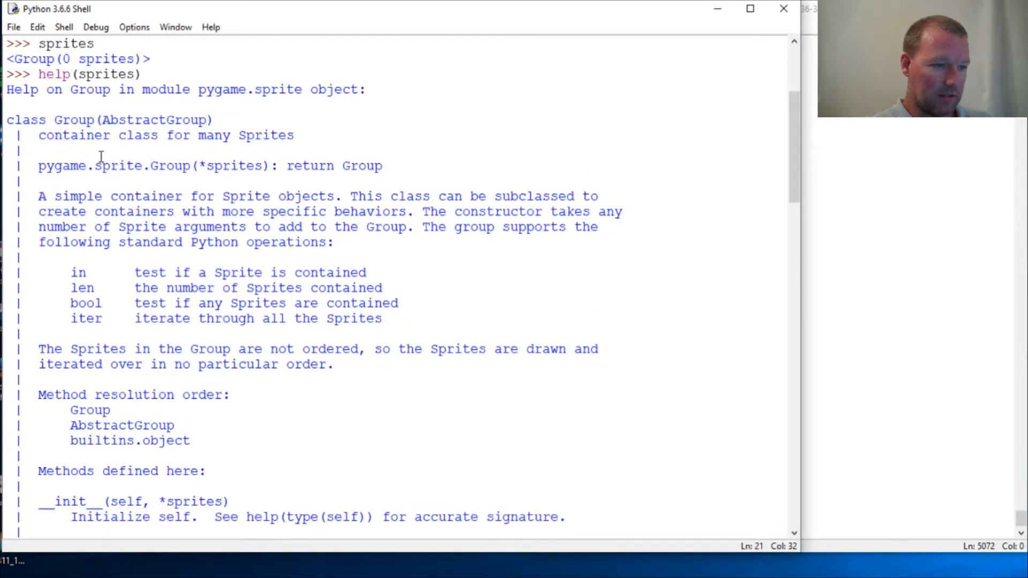
- Highlight the Group container and in/len/bool/iter descriptions, scroll the help, return to ideas.py
left_click_drag(38, 195, 284, 195)
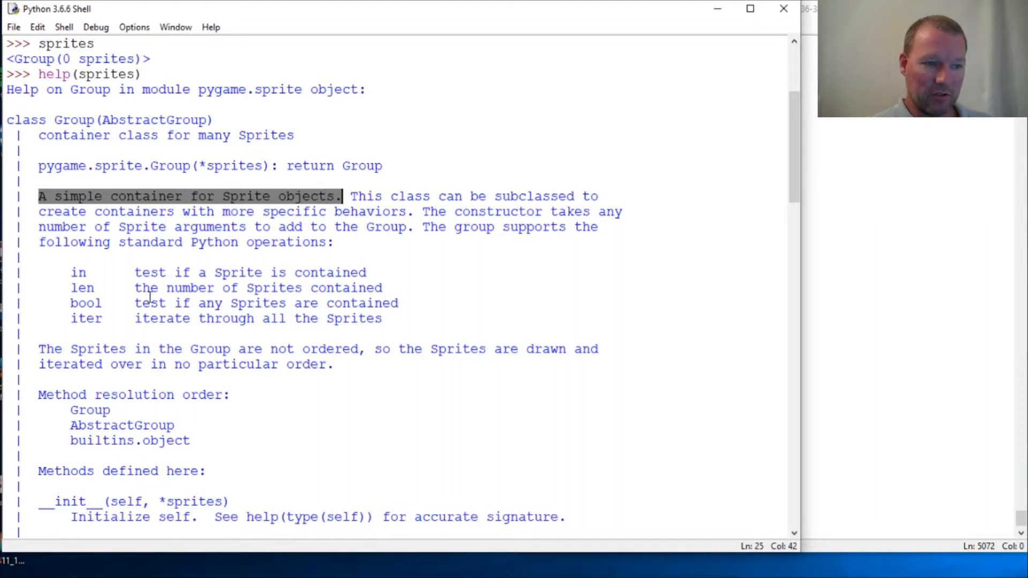
left_click_drag(134, 272, 322, 272)
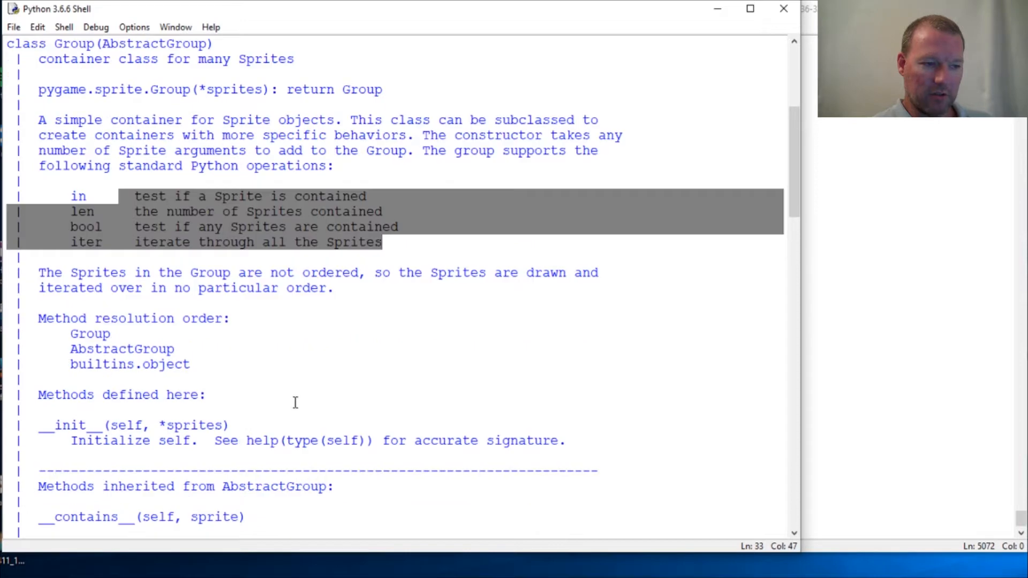
scroll("down", 3)
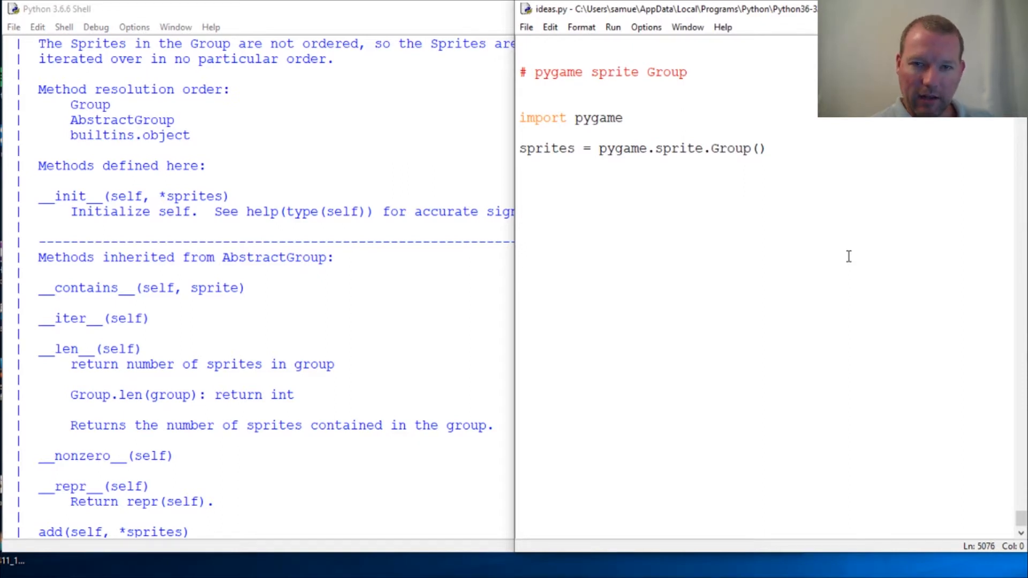
left_click(519, 271)
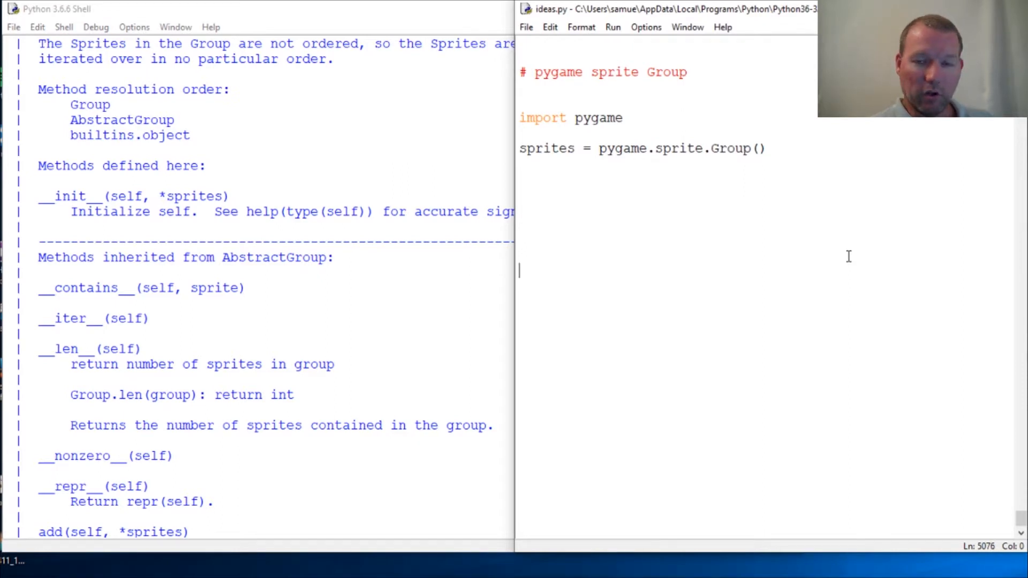